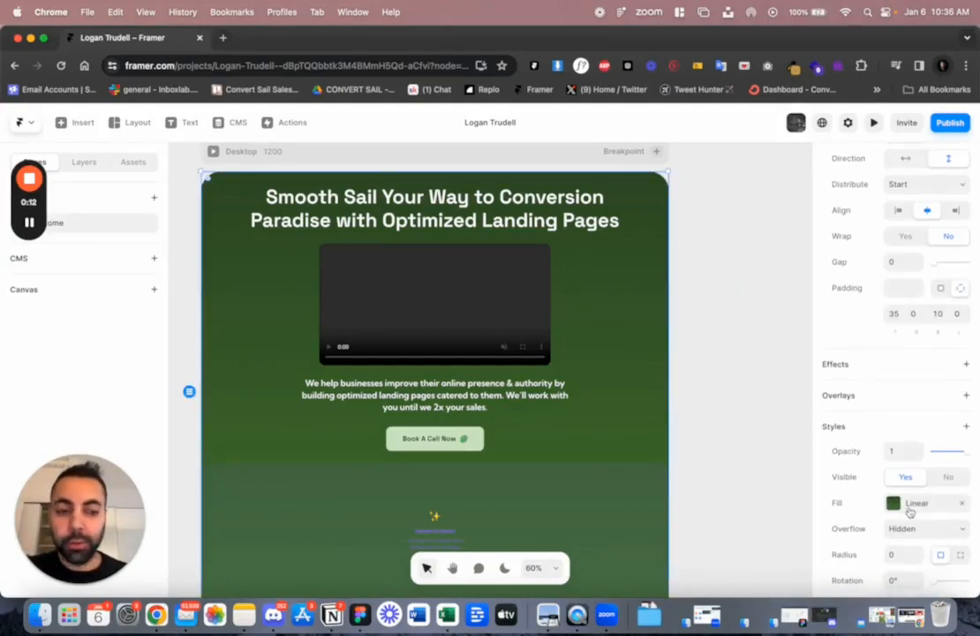
Save the hero section's green fill as a new colour style named Light Green
click(888, 505)
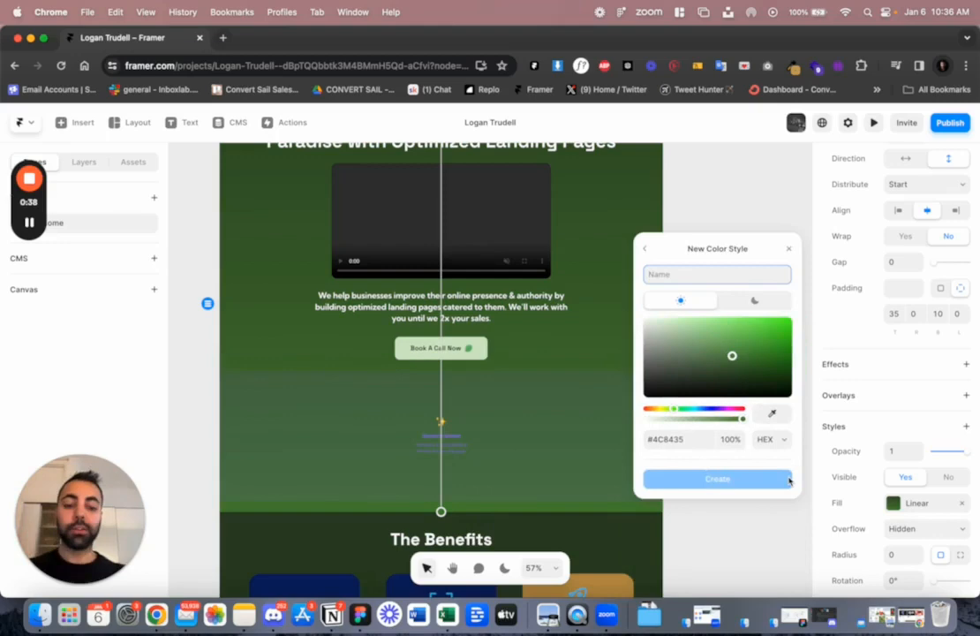
text(Light Gr)
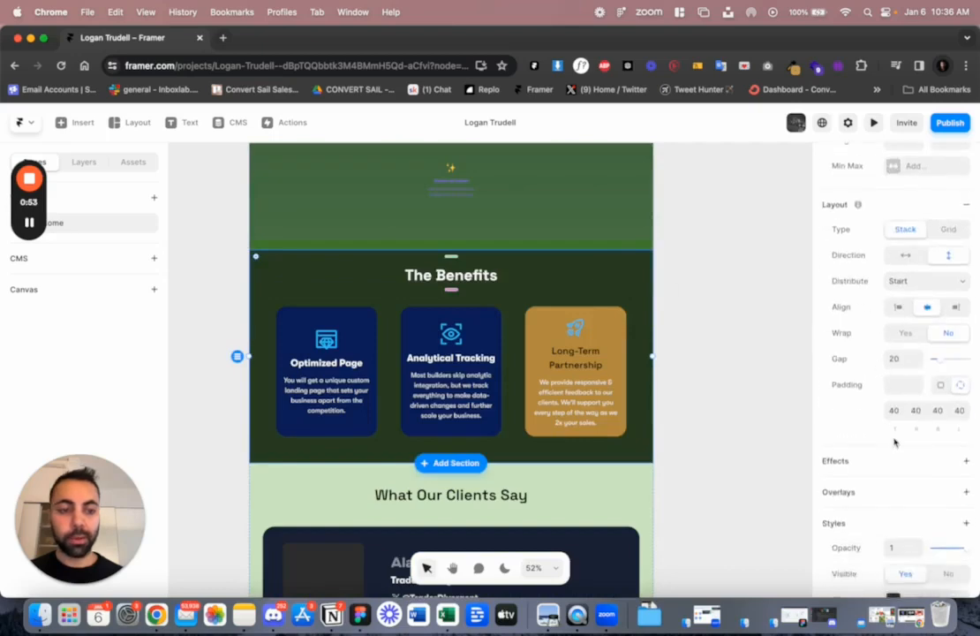
Save the Benefits section's #2B4522 fill as a colour style named Dark Green 2
scroll(down, 3)
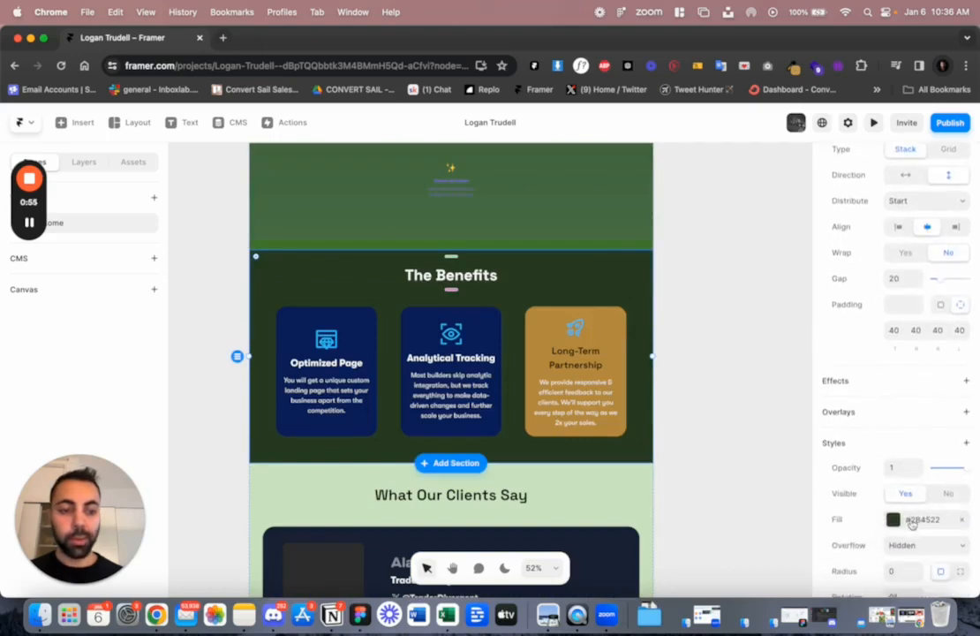
click(890, 520)
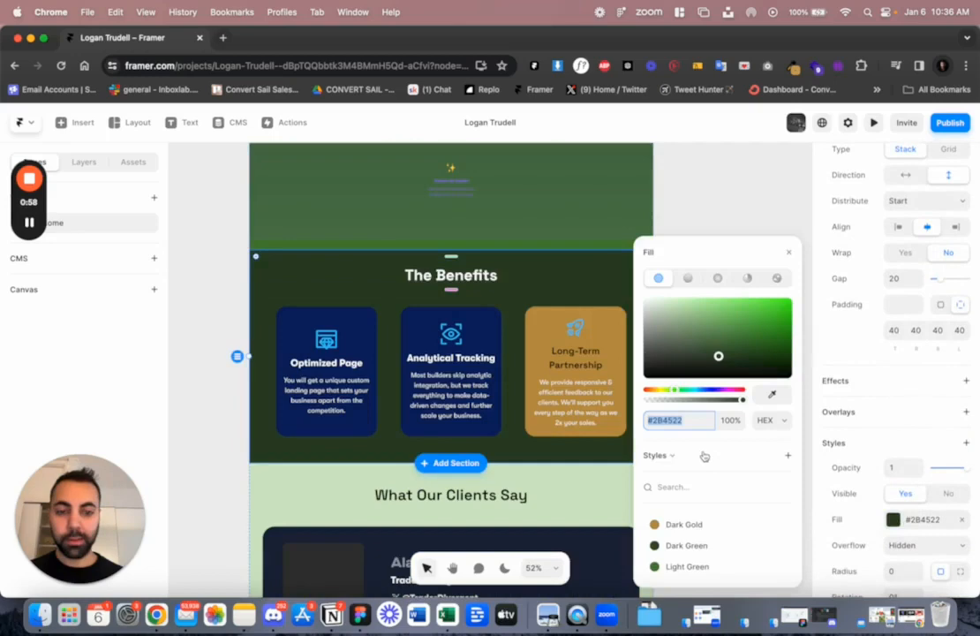
mouse_move(712, 548)
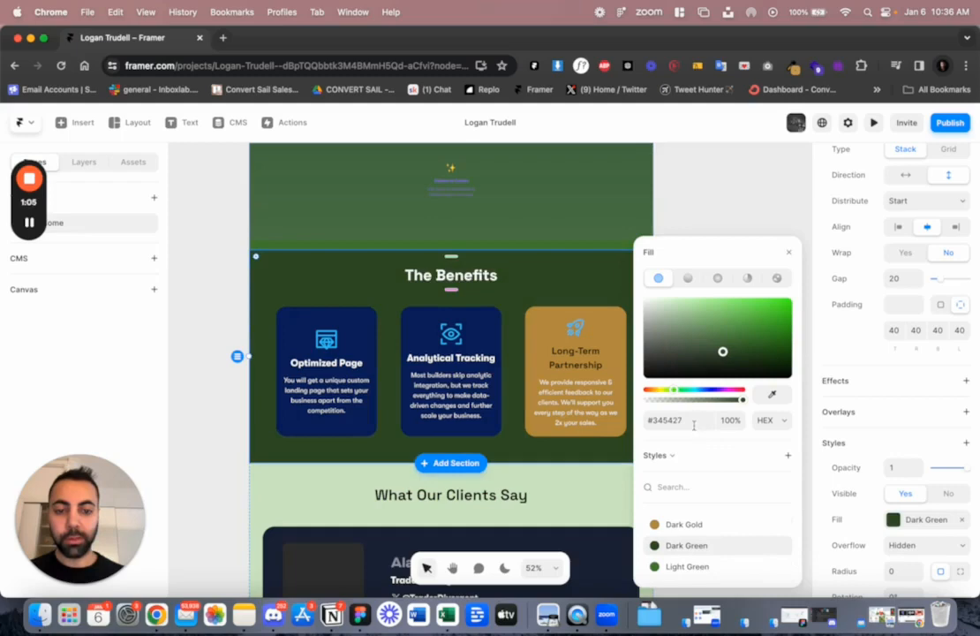
click(678, 421)
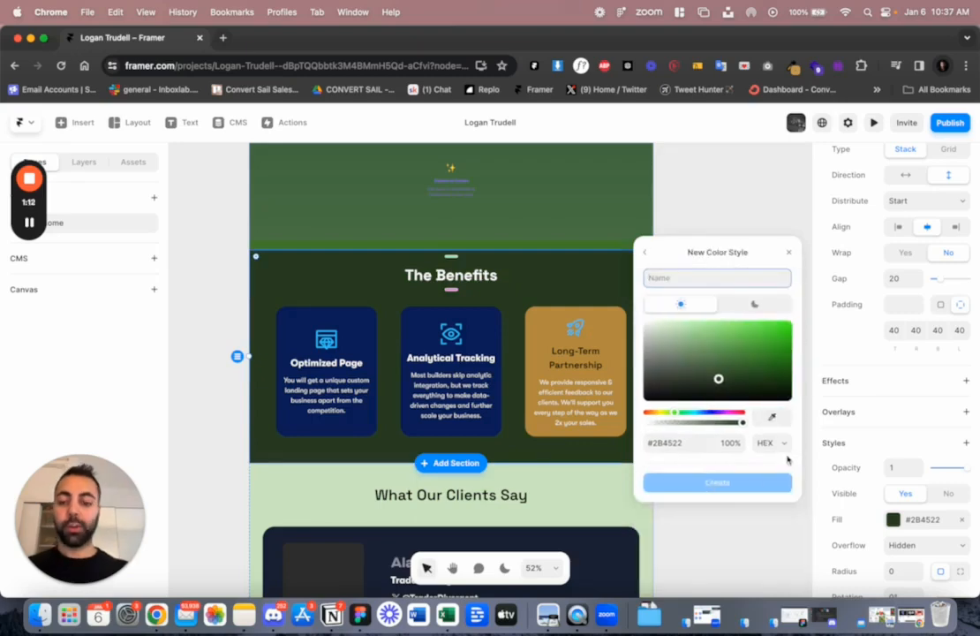
text(Dark Gree)
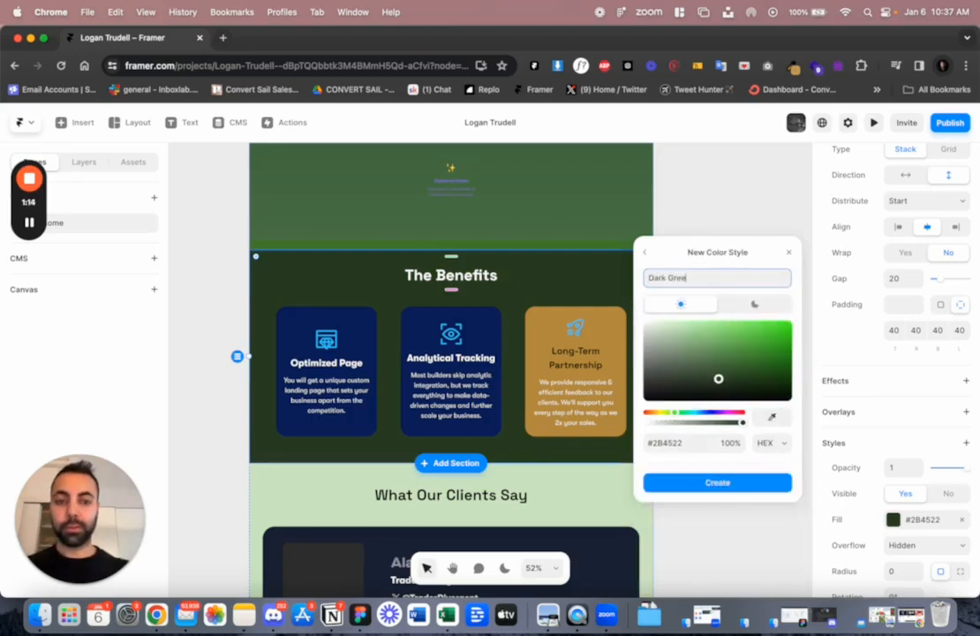
click(717, 482)
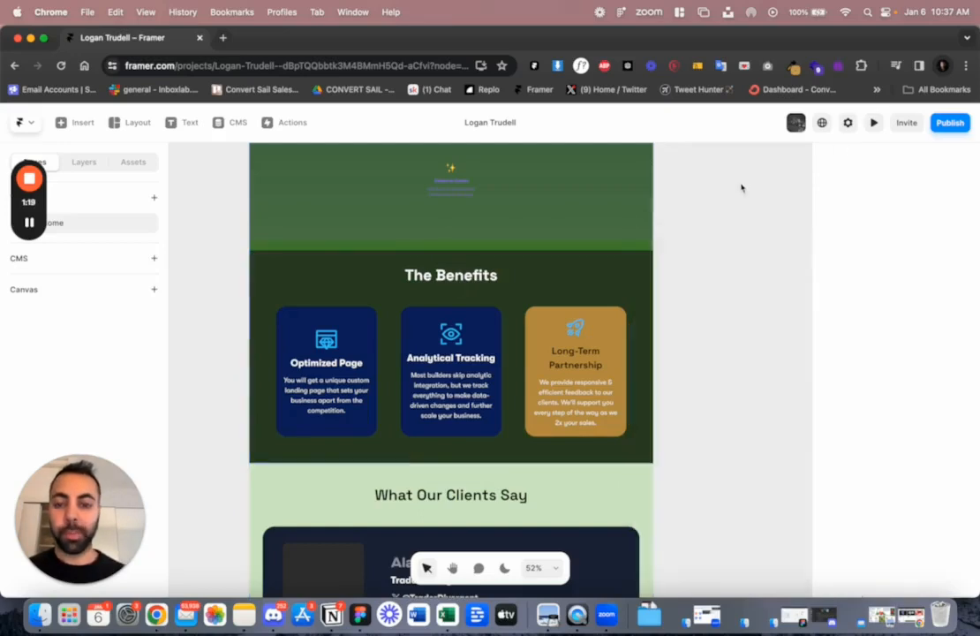
scroll(down, 3)
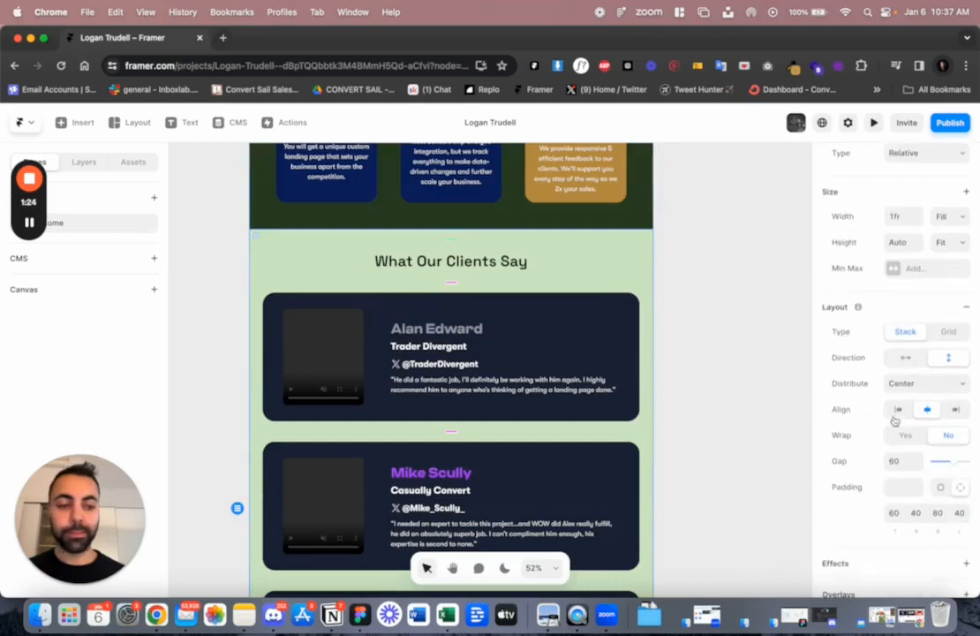
Save the testimonials section's #D3EAC6 fill as a colour style named Lime Green
click(896, 390)
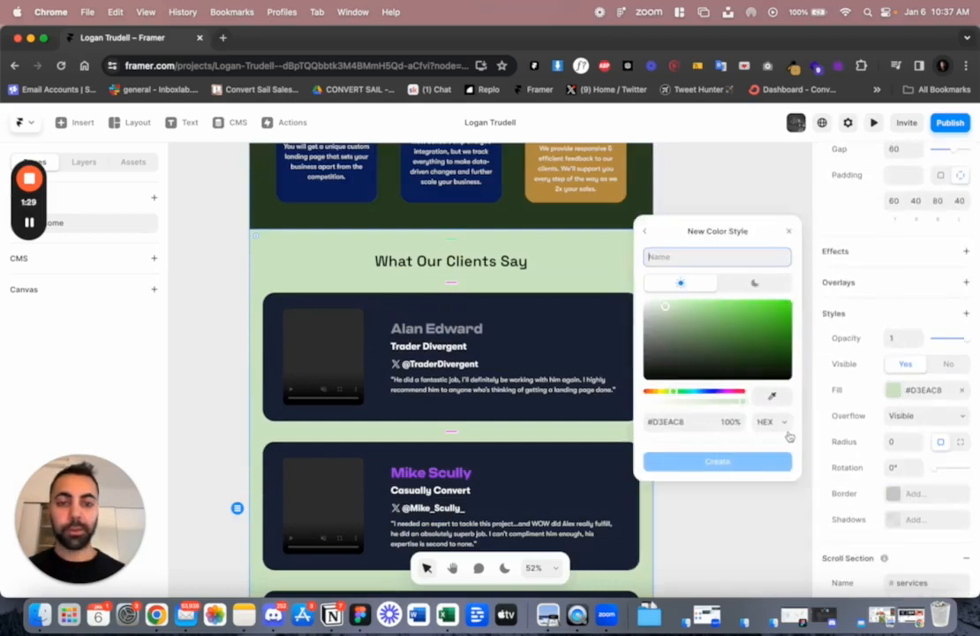
text(Lime Gre)
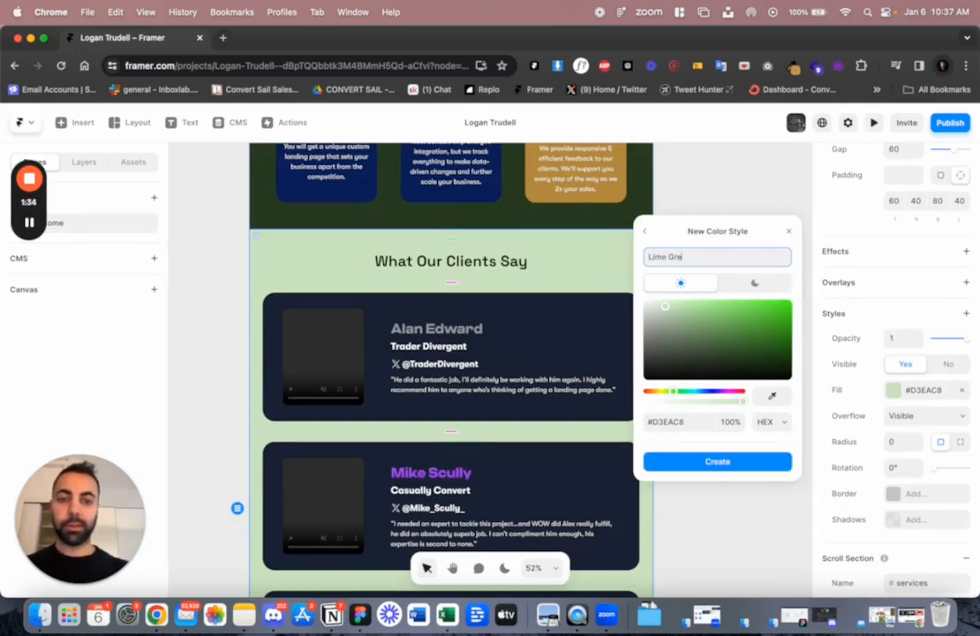
text(Lime Green)
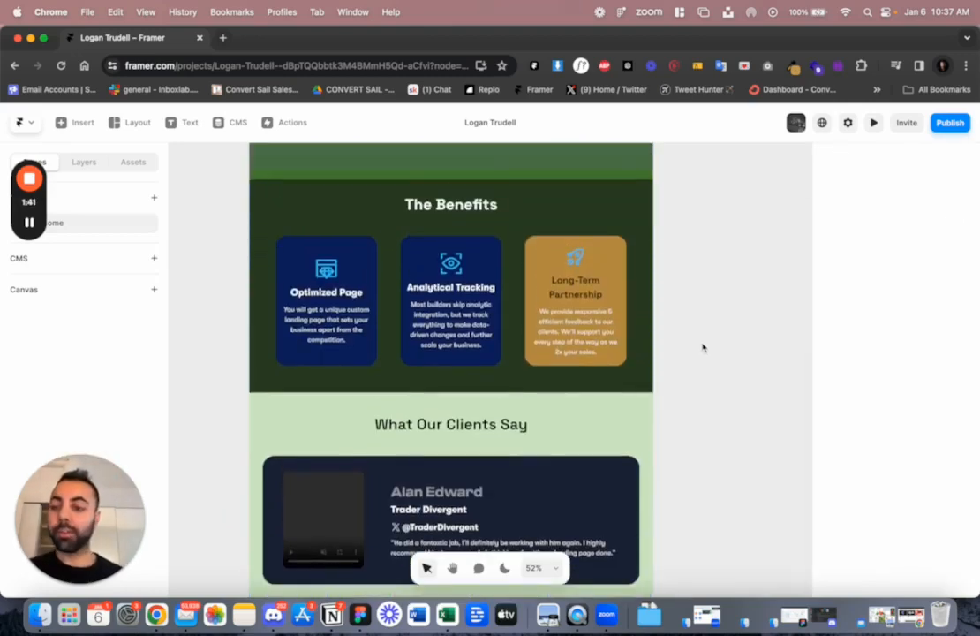
Shift the Analytical Tracking card's fill to a warm tan shade in the colour picker
click(575, 300)
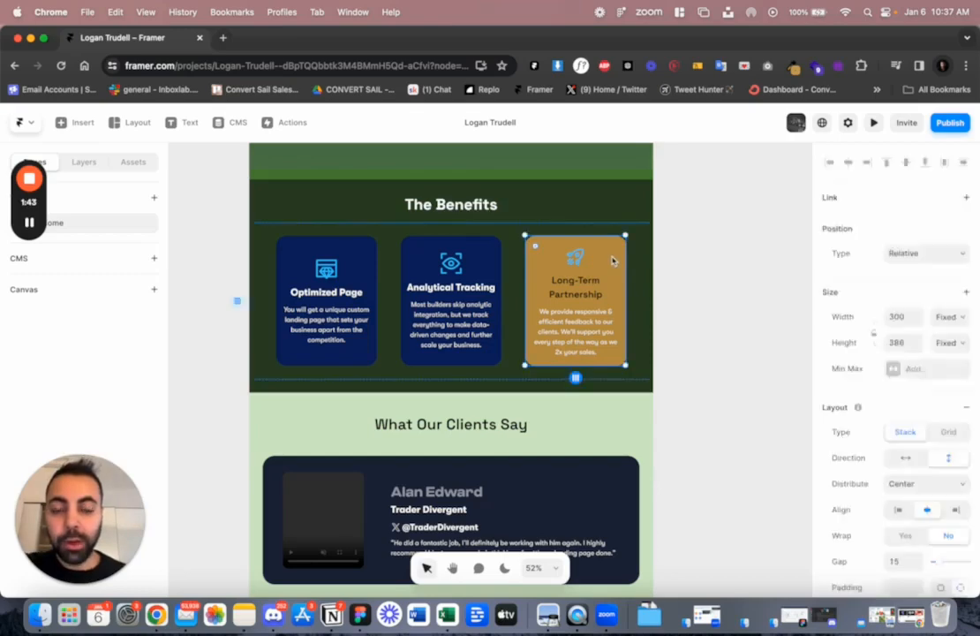
scroll(down, 3)
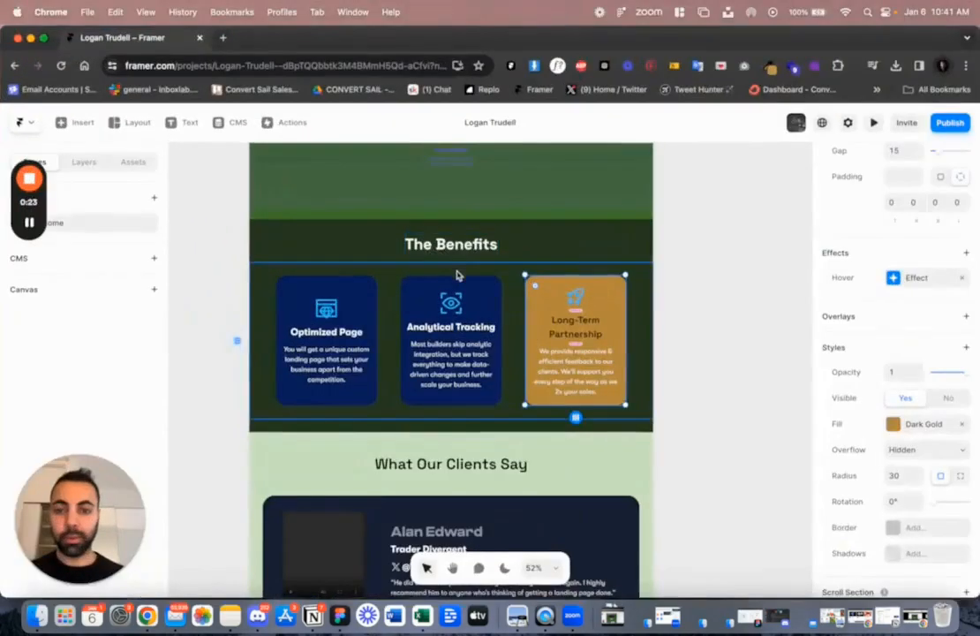
click(450, 339)
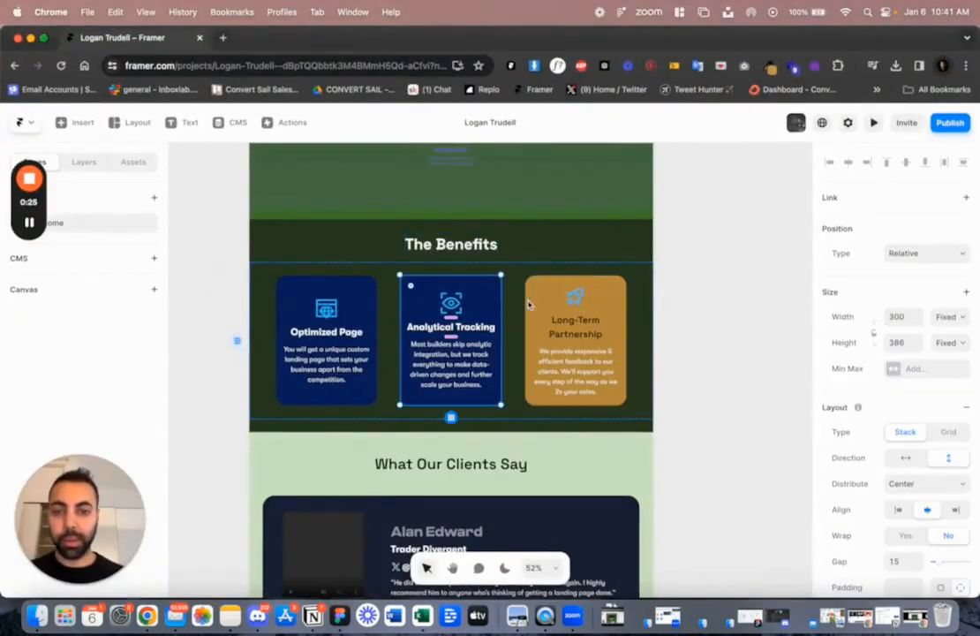
scroll(down, 3)
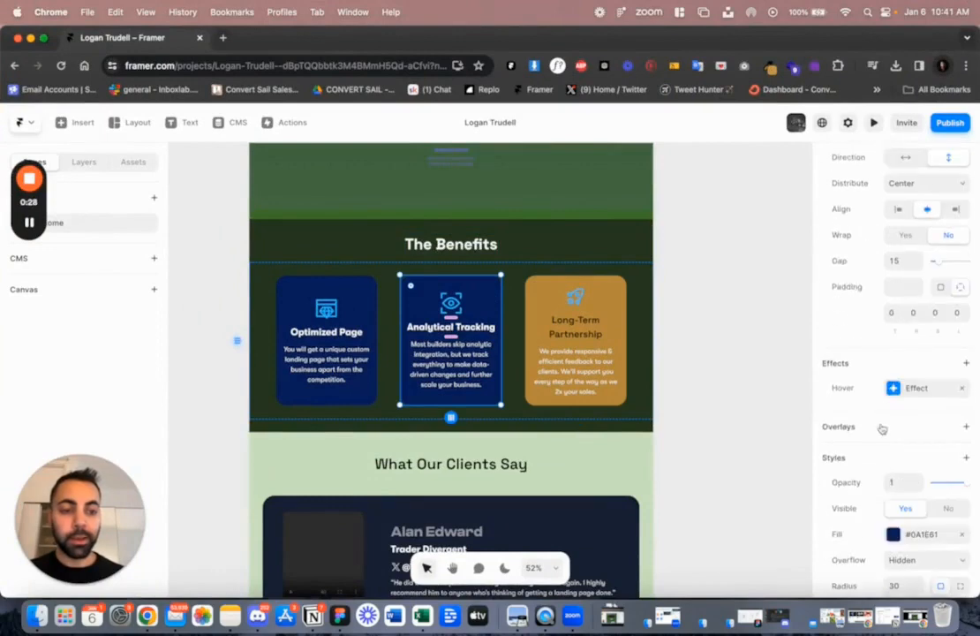
click(889, 533)
text(#DDD7B9)
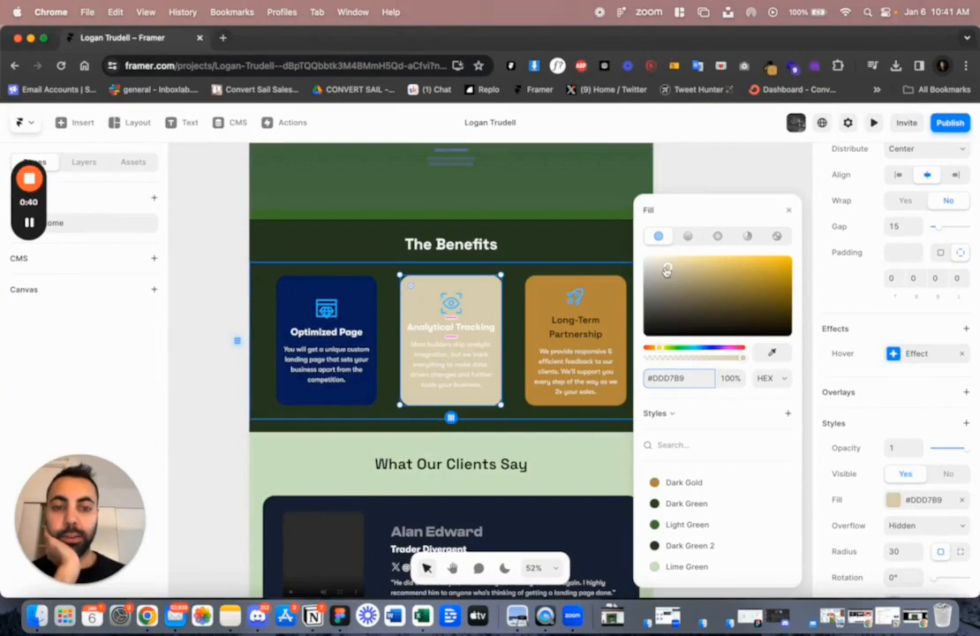
drag(667, 271, 675, 270)
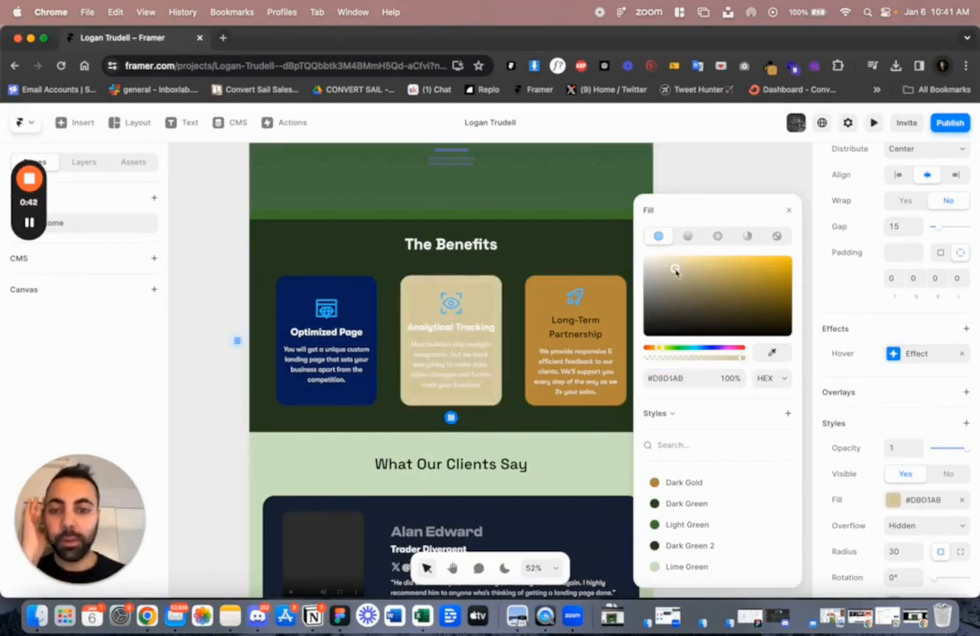
drag(675, 268, 696, 272)
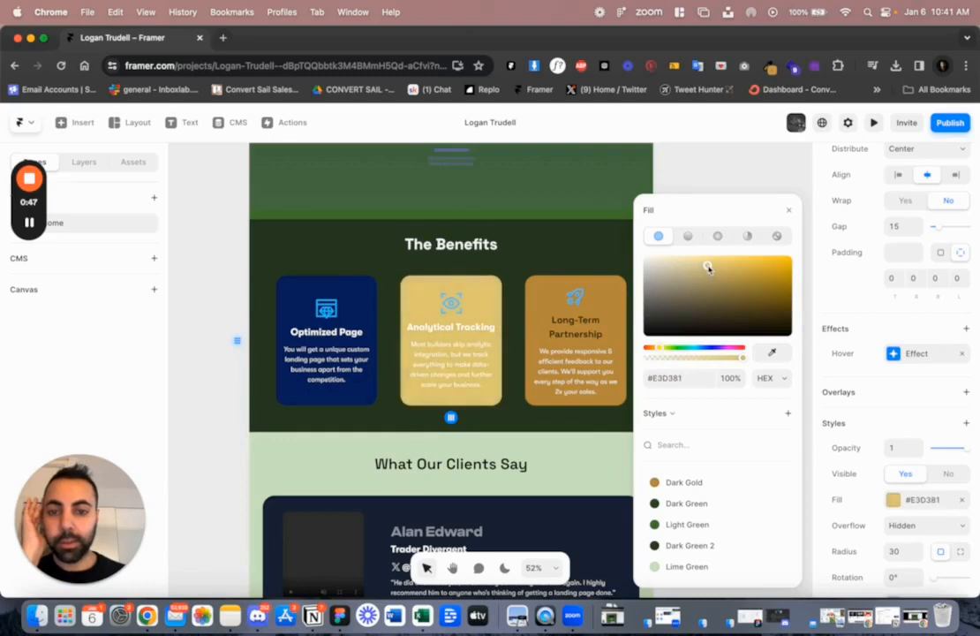
drag(706, 267, 710, 270)
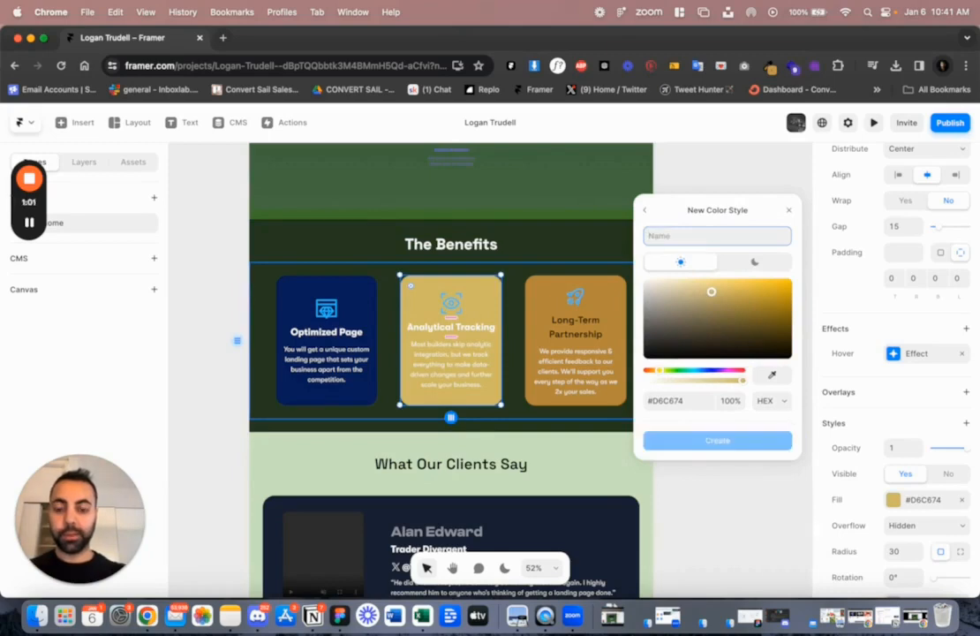
Save that tan fill as a new colour style named Yellow Taupe
text(Yellow Tau)
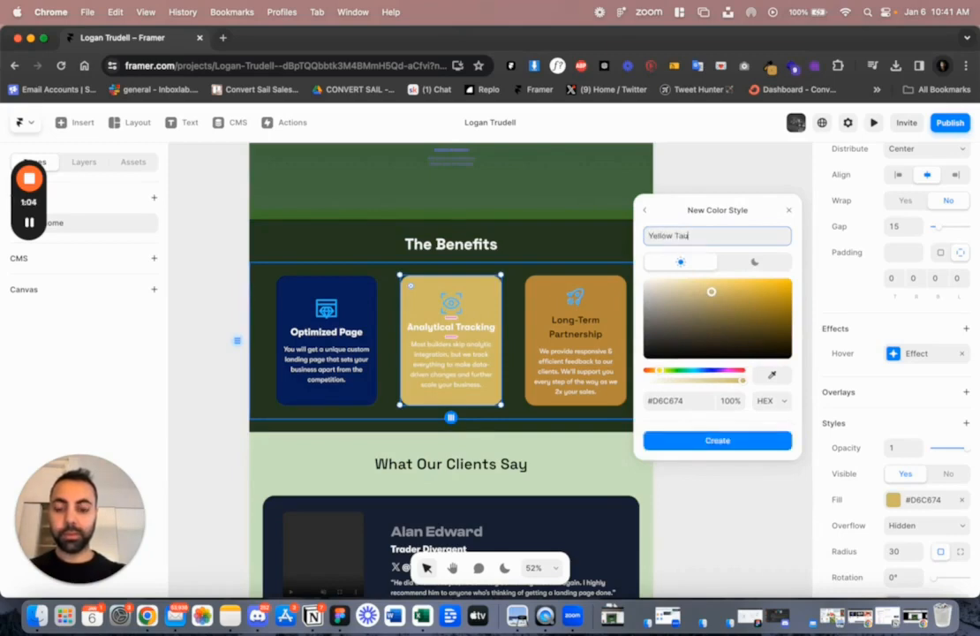
click(717, 442)
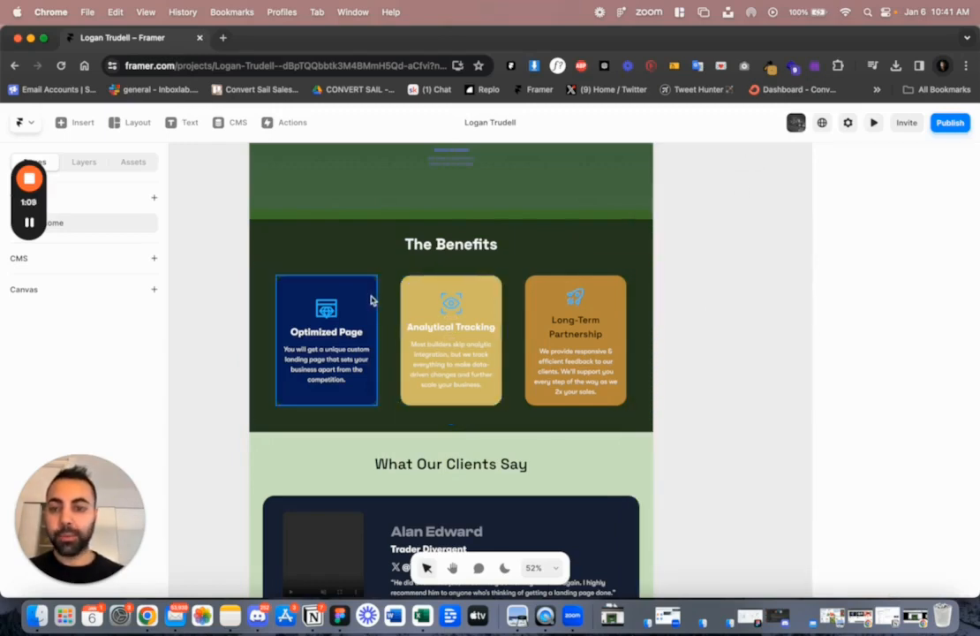
Give the Optimized Page card hex fill DDD7B9 and start saving it as the Ivory style
click(325, 339)
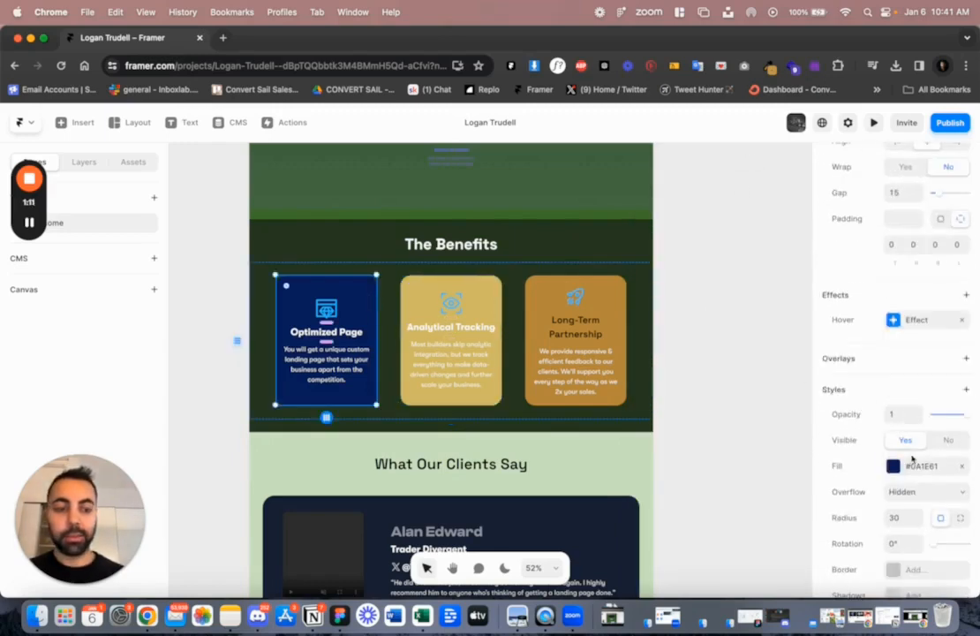
click(891, 467)
text(#DDD7B9)
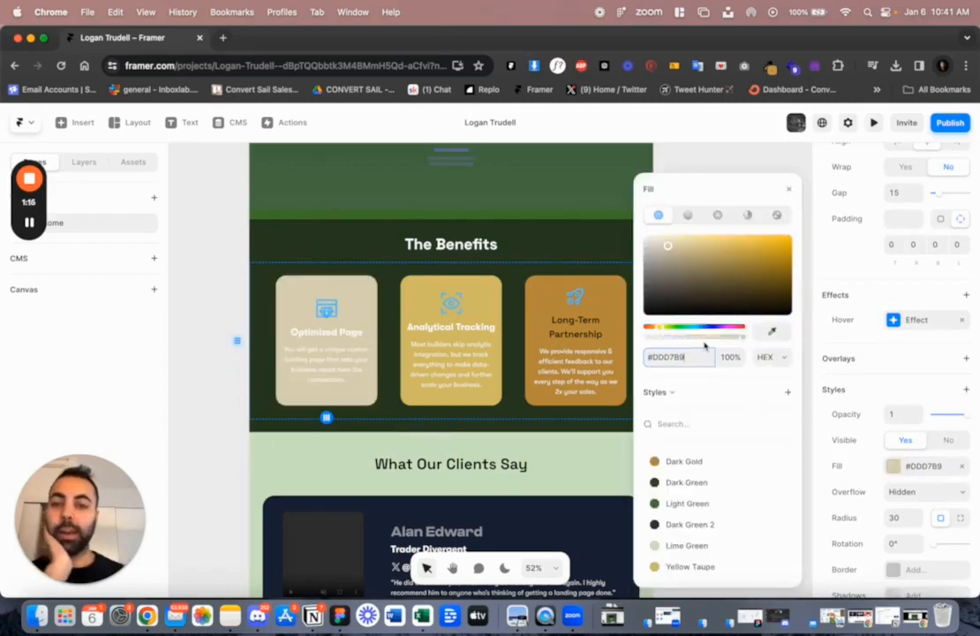
click(325, 339)
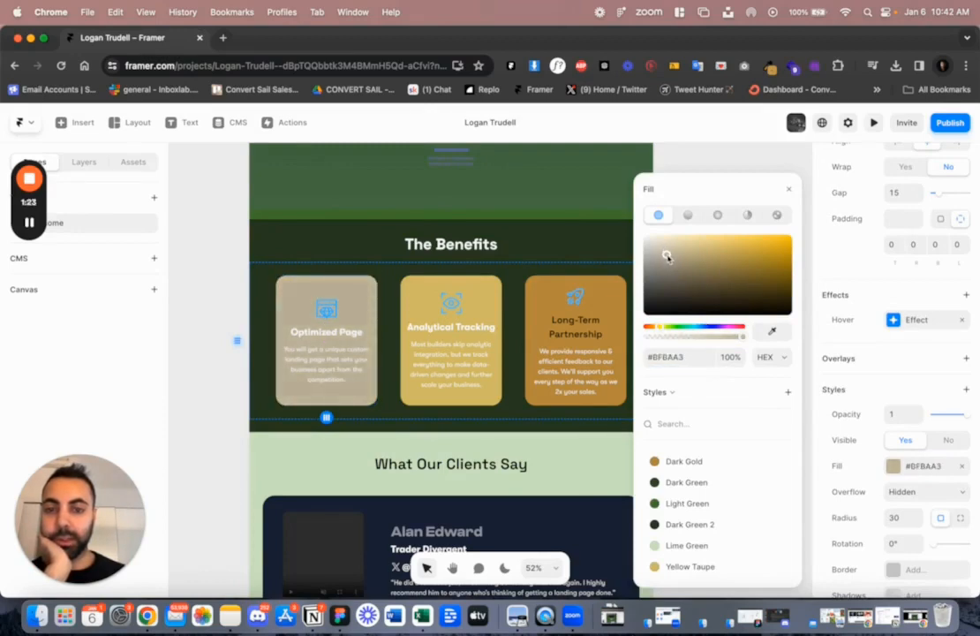
click(668, 254)
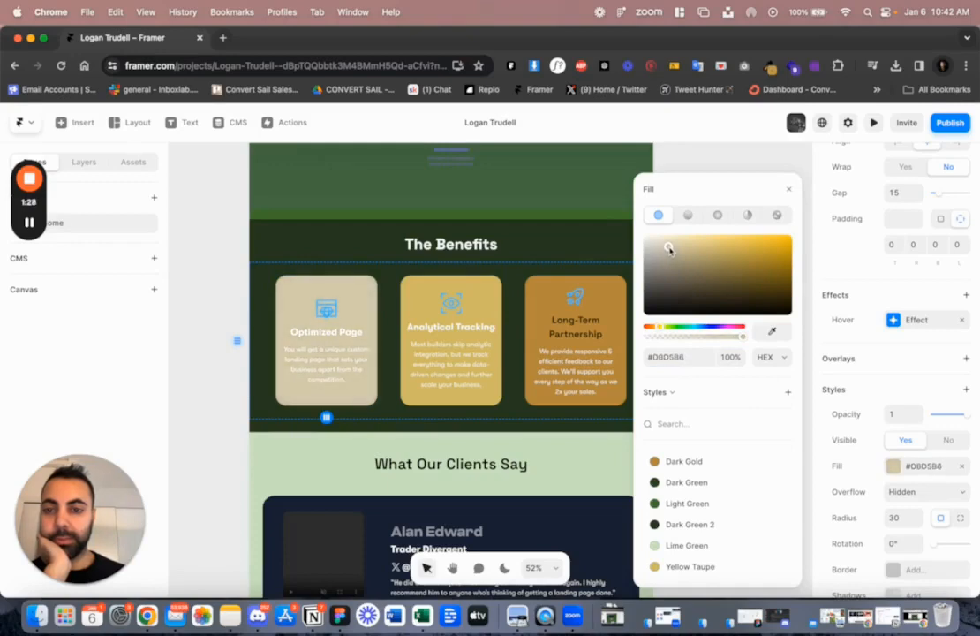
click(325, 339)
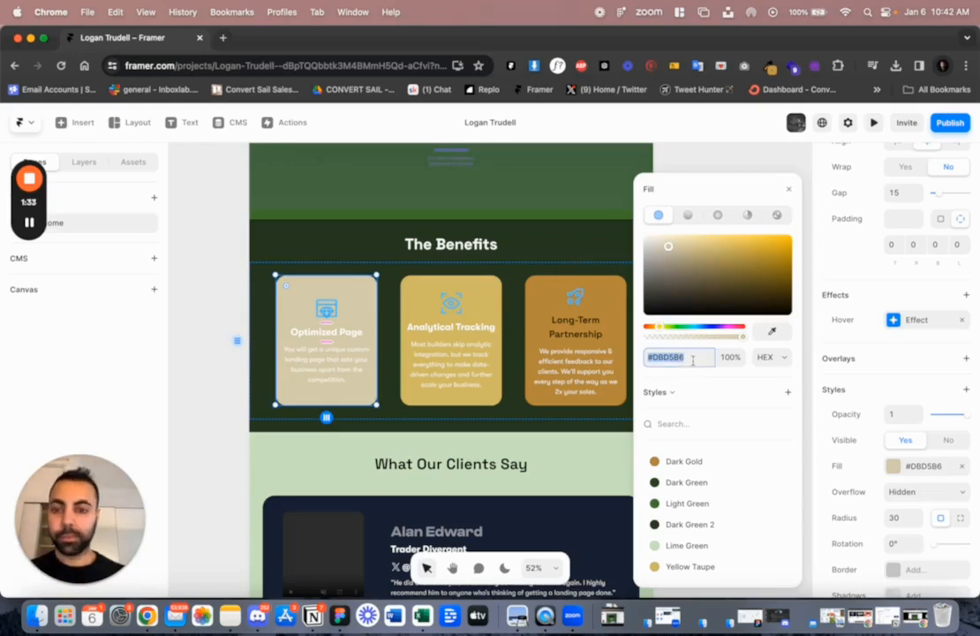
text(DDD7B9)
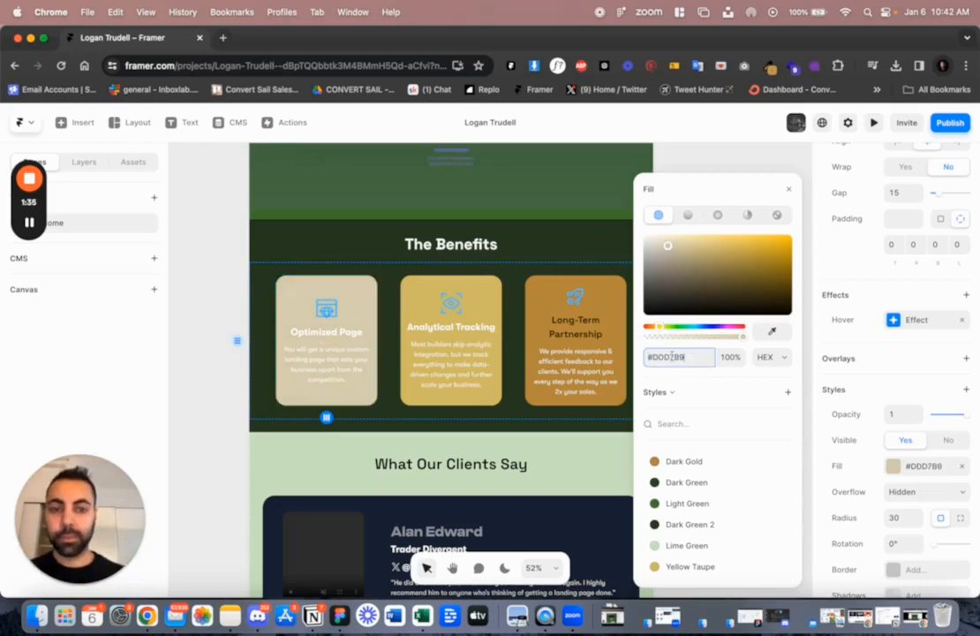
click(667, 247)
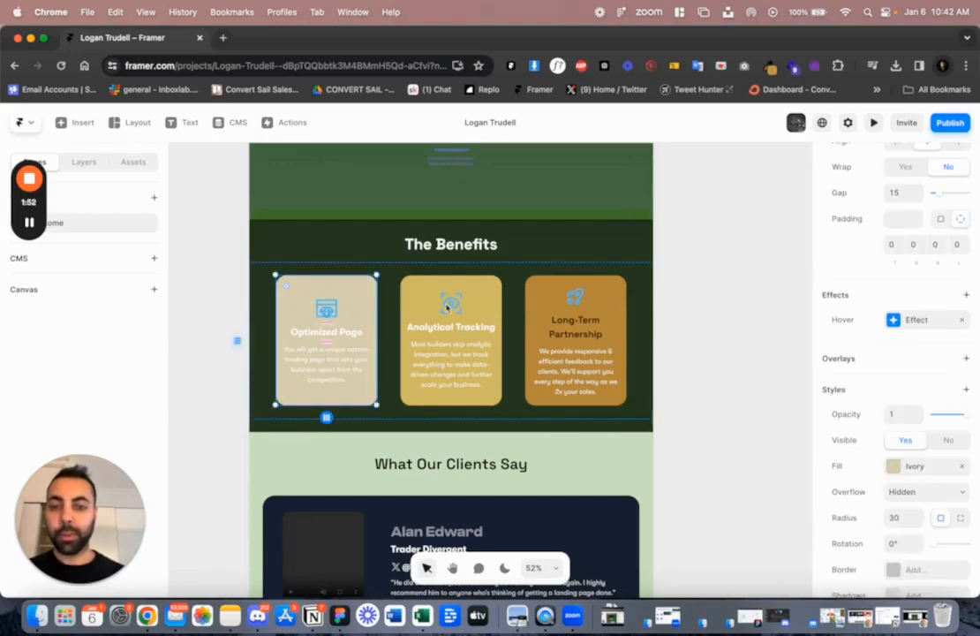
Apply the Dark Gold colour style to the benefit cards' fills
click(888, 467)
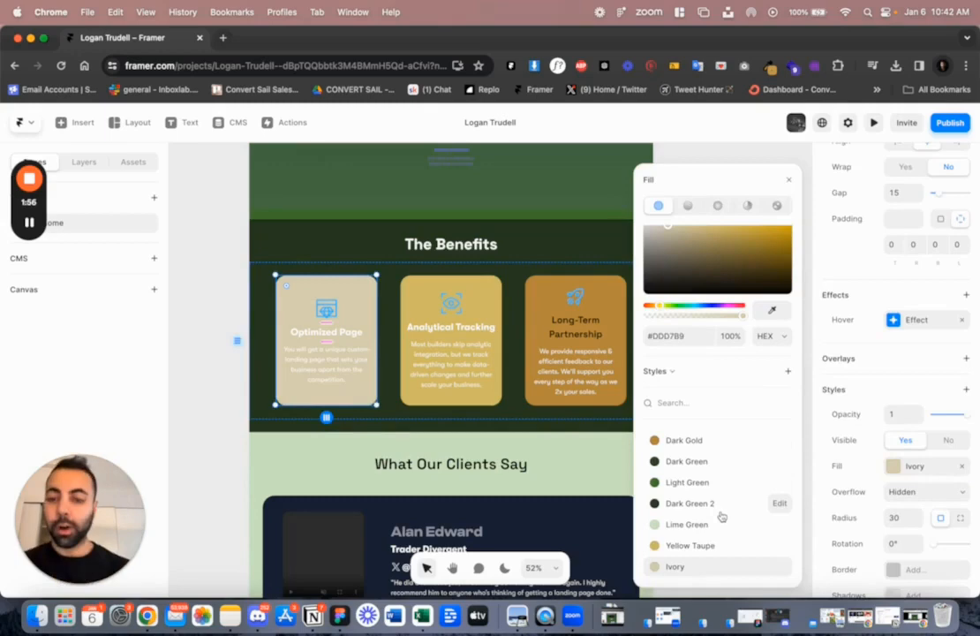
mouse_move(722, 432)
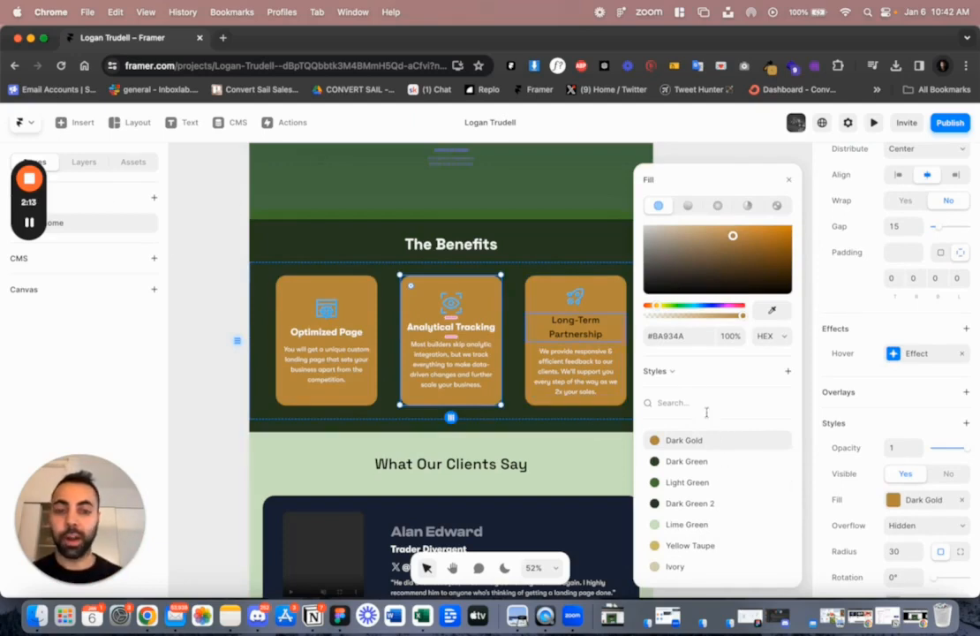
mouse_move(728, 487)
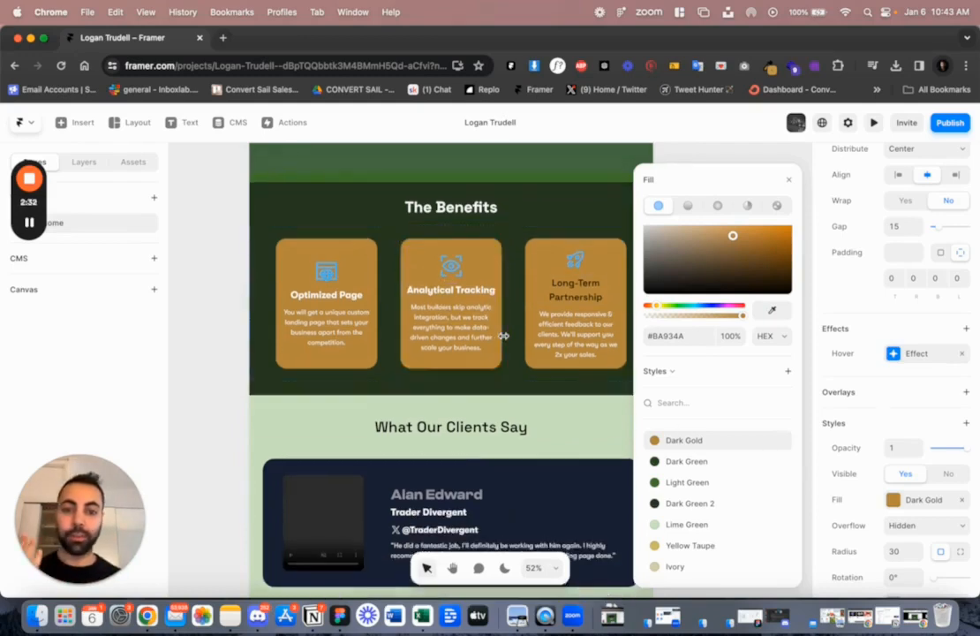
scroll(down, 3)
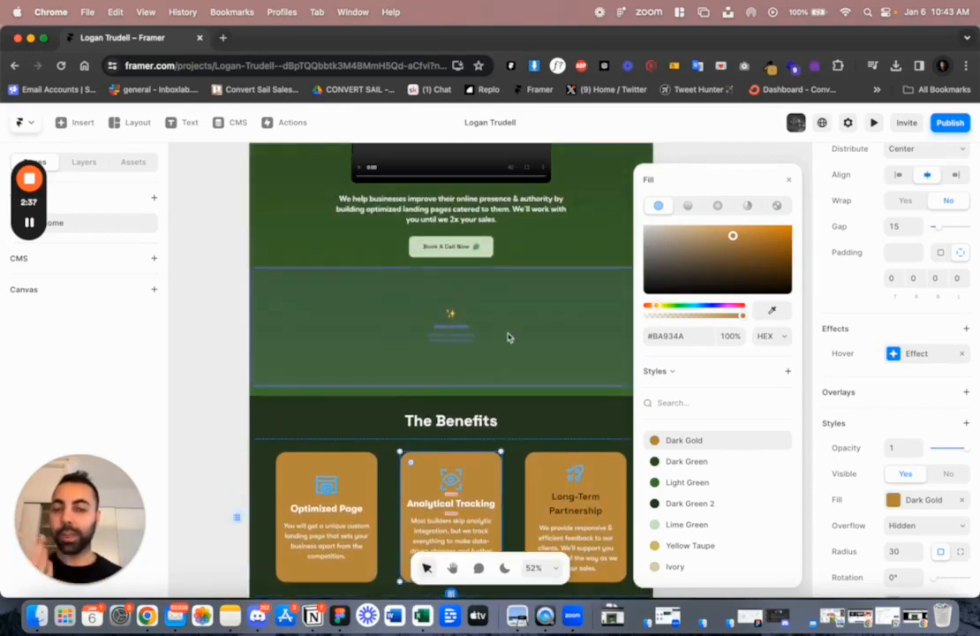
mouse_move(410, 320)
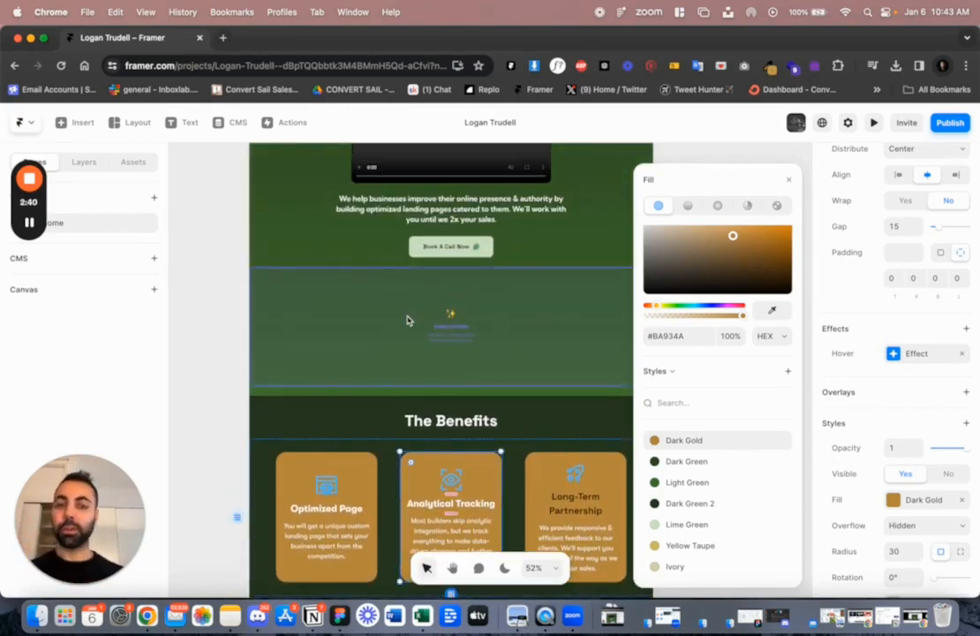